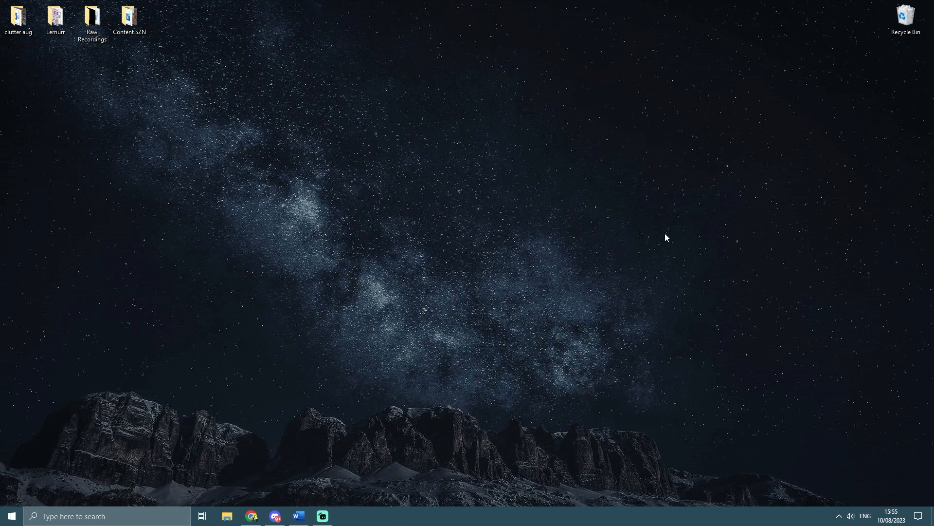
Search 'graphics' from the taskbar and go to the Windows Graphics settings page.
{"action": "type", "text": "graphics"}
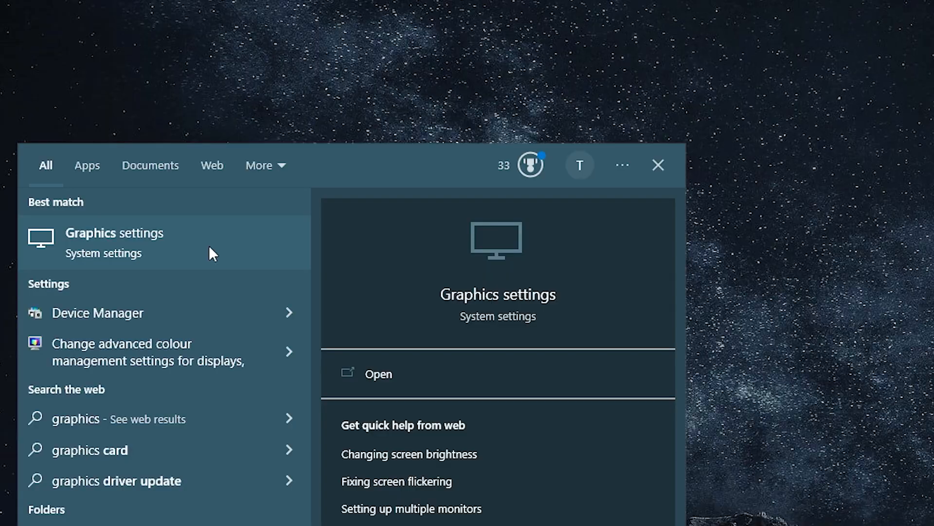
{"action": "left_click", "coordinate": [378, 374]}
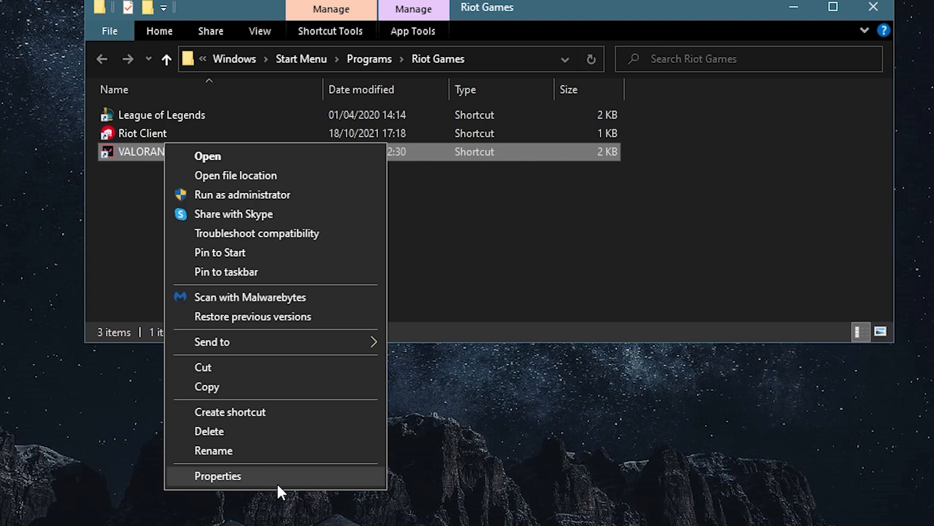
Check the VALORANT shortcut's Properties in the Riot Games folder.
{"action": "left_click", "coordinate": [218, 475]}
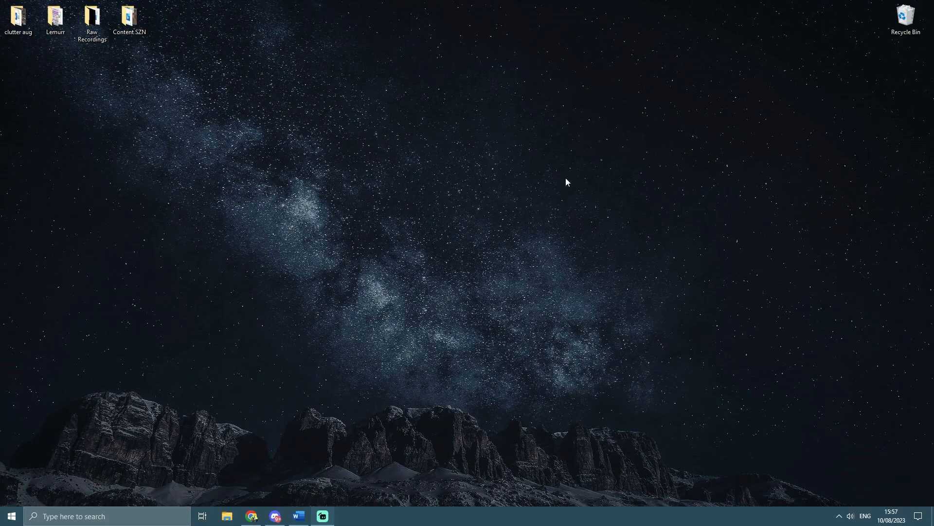
{"action": "mouse_move", "coordinate": [579, 180]}
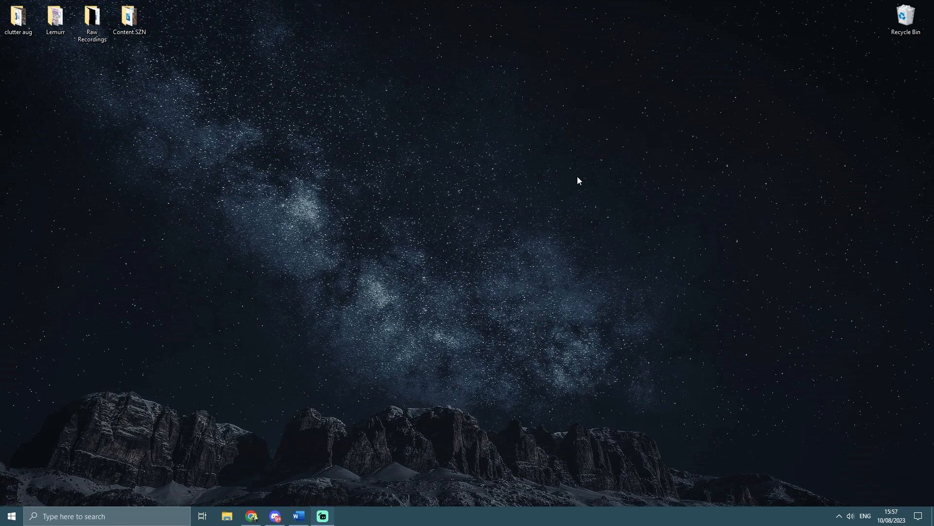
{"action": "mouse_move", "coordinate": [249, 341]}
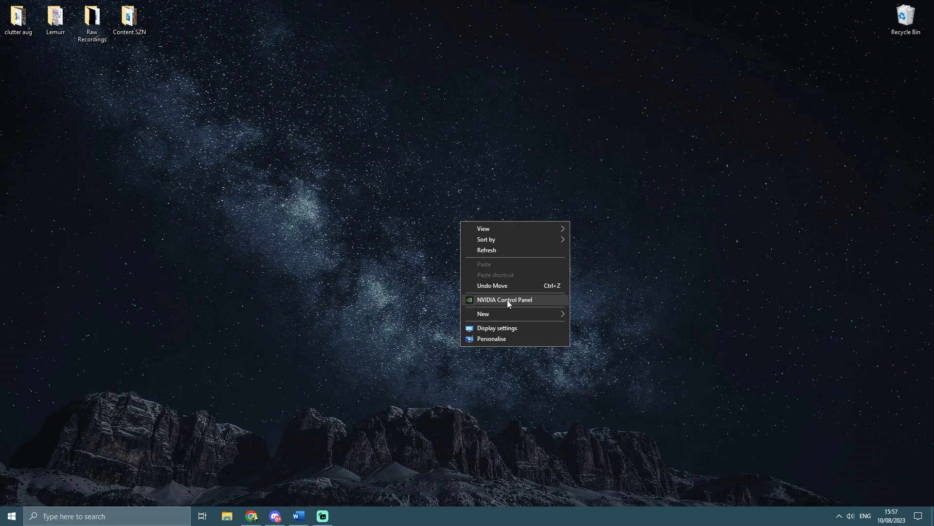
Launch NVIDIA Control Panel and reach the Manage 3D settings global list.
{"action": "left_click", "coordinate": [504, 300]}
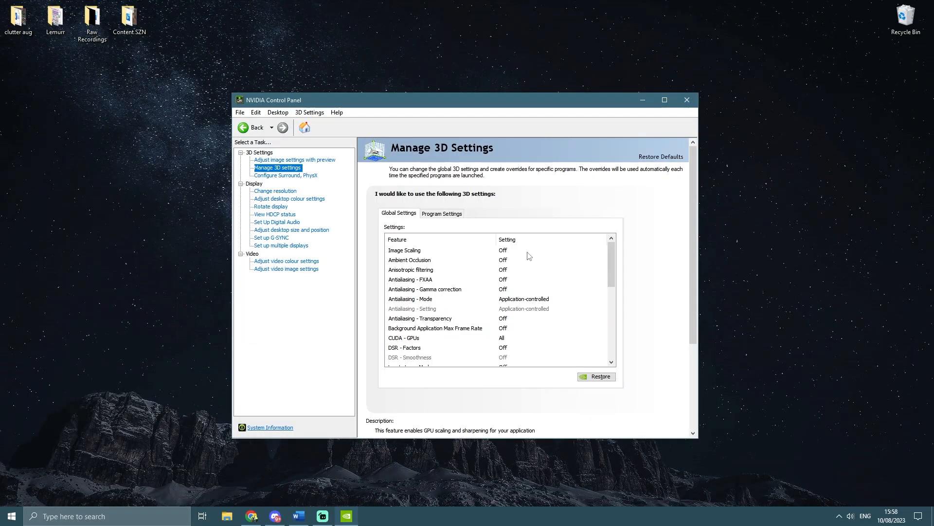
{"action": "left_click", "coordinate": [294, 160]}
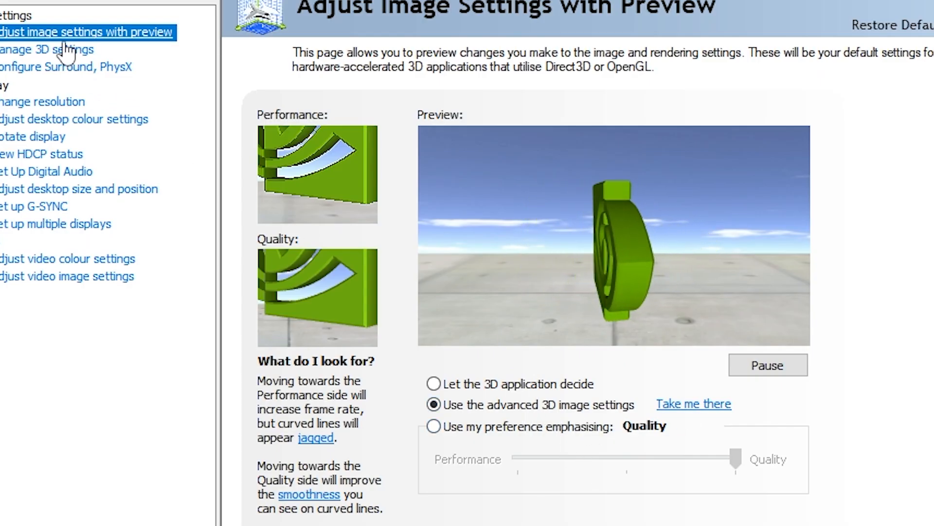
{"action": "left_click", "coordinate": [46, 49]}
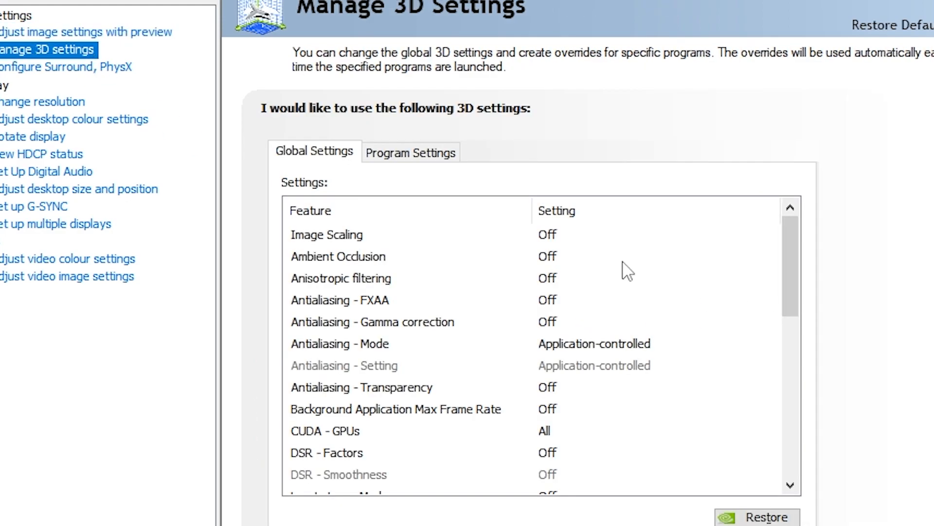
{"action": "mouse_move", "coordinate": [635, 368]}
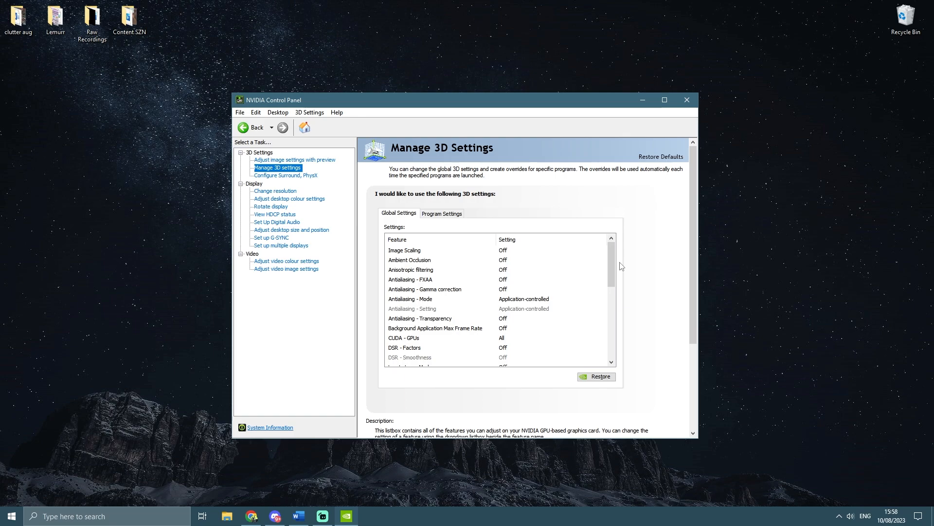
{"action": "scroll", "scroll_direction": "down", "scroll_amount": 3}
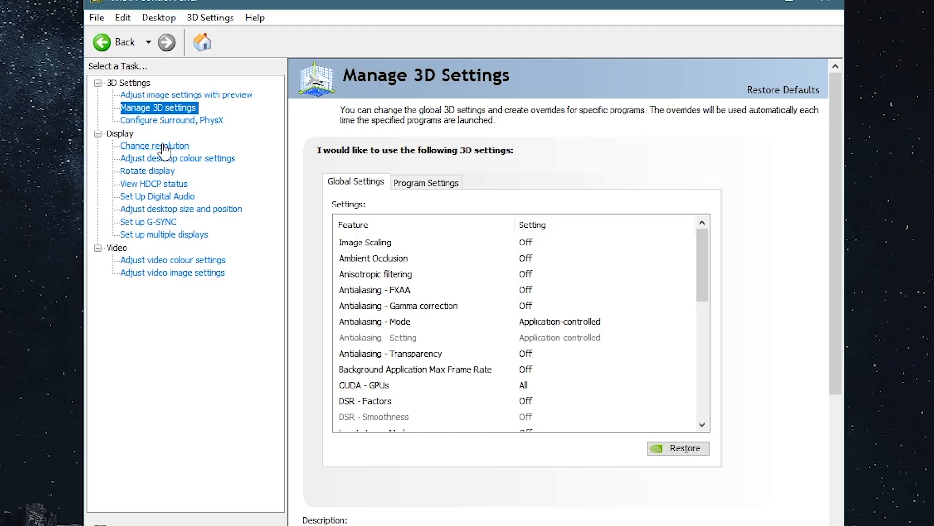
Show the Change resolution page confirming 1920 × 1080 native at 280Hz.
{"action": "left_click", "coordinate": [155, 146]}
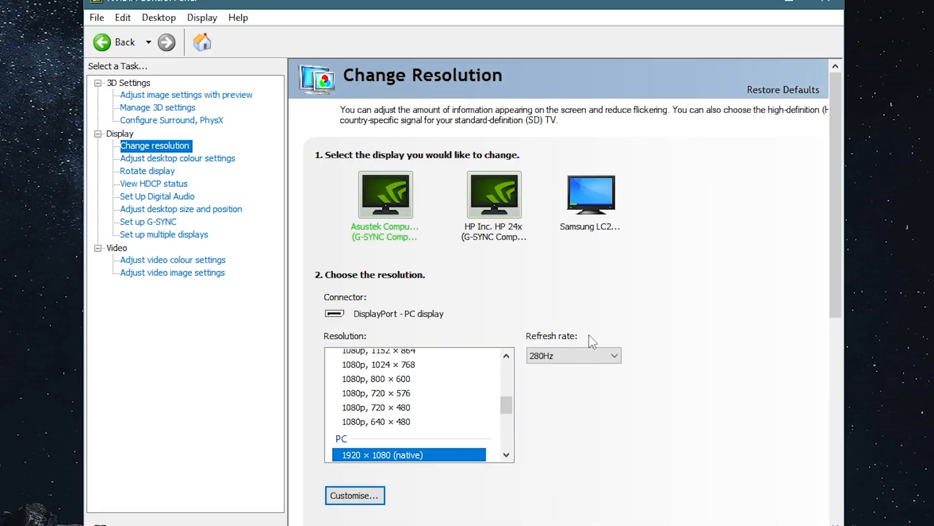
{"action": "mouse_move", "coordinate": [627, 267]}
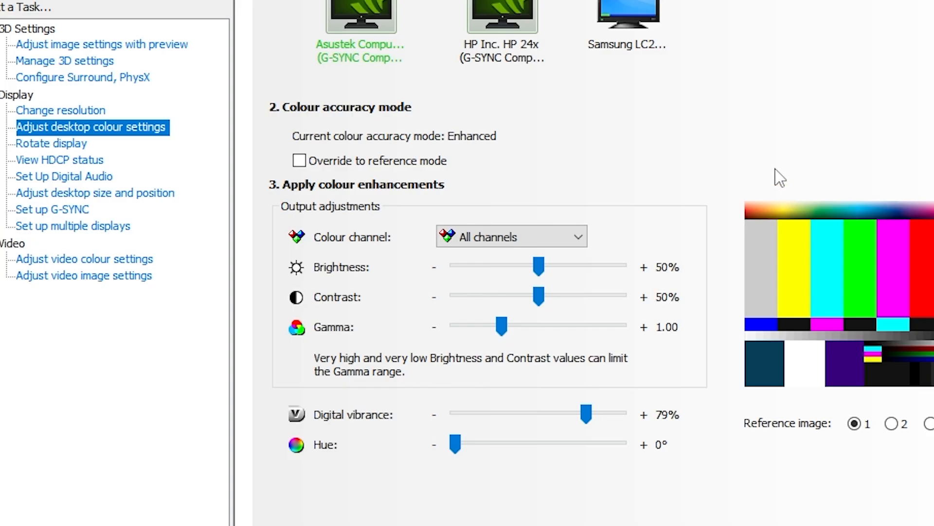
{"action": "mouse_move", "coordinate": [697, 452]}
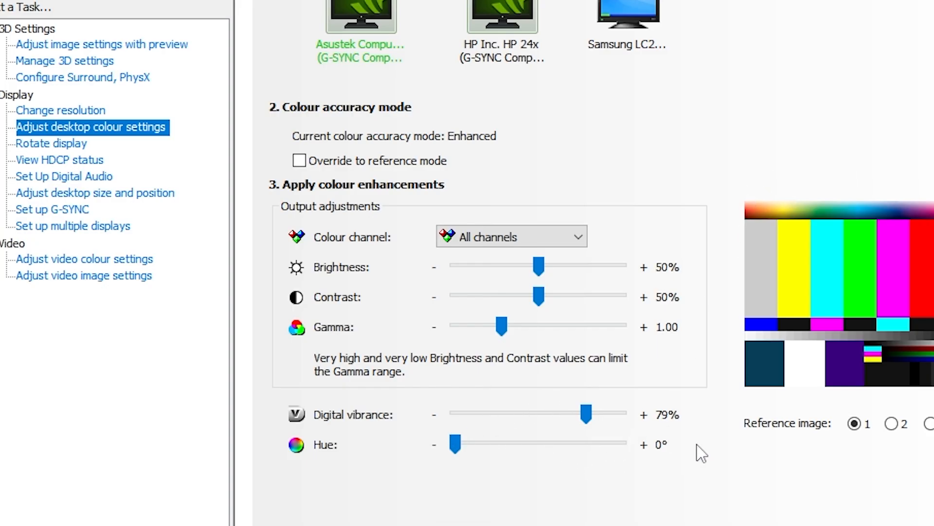
{"action": "mouse_move", "coordinate": [734, 478]}
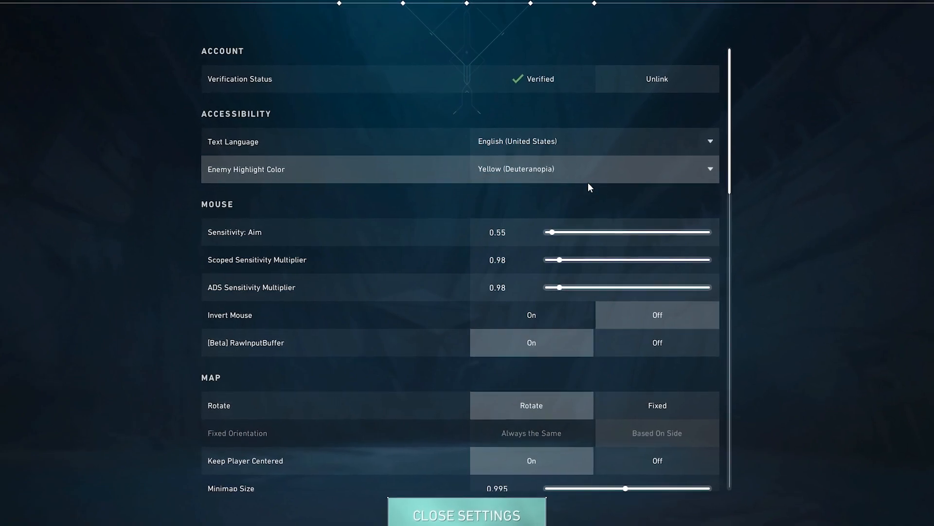
Set Enemy Highlight Color to Yellow (Deuteranopia) in General settings.
{"action": "left_click", "coordinate": [593, 170]}
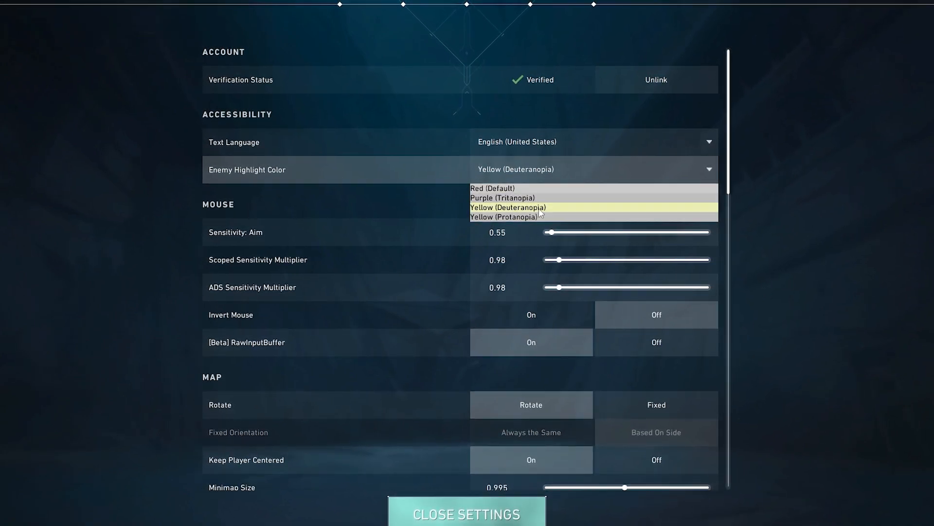
{"action": "left_click", "coordinate": [508, 206]}
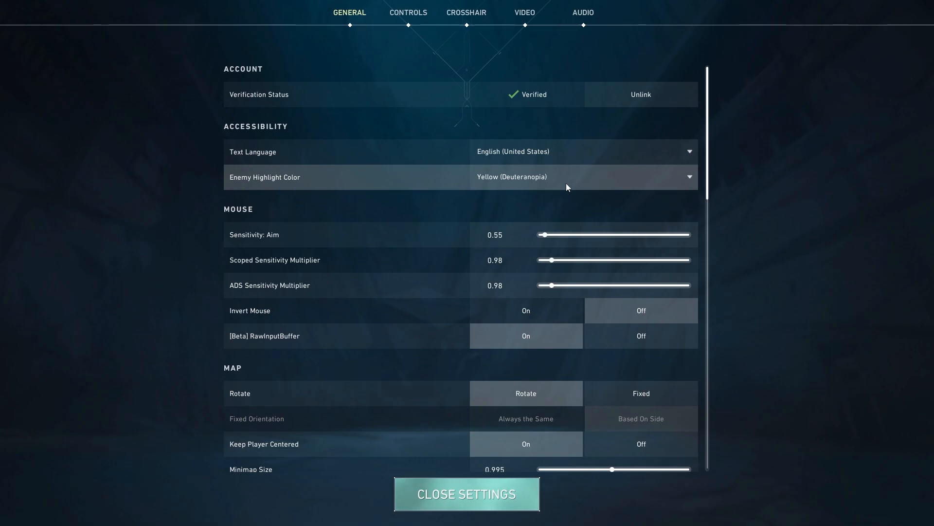
{"action": "left_click", "coordinate": [526, 13]}
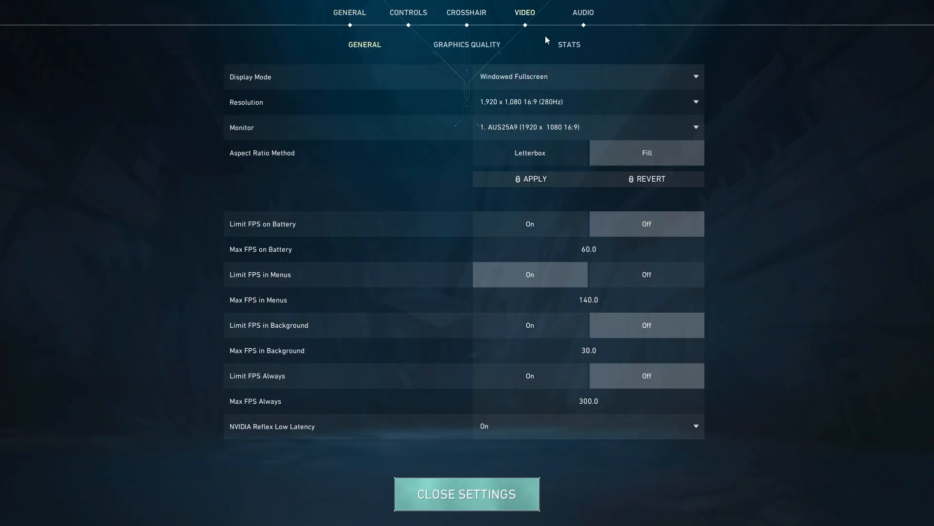
{"action": "mouse_move", "coordinate": [573, 83]}
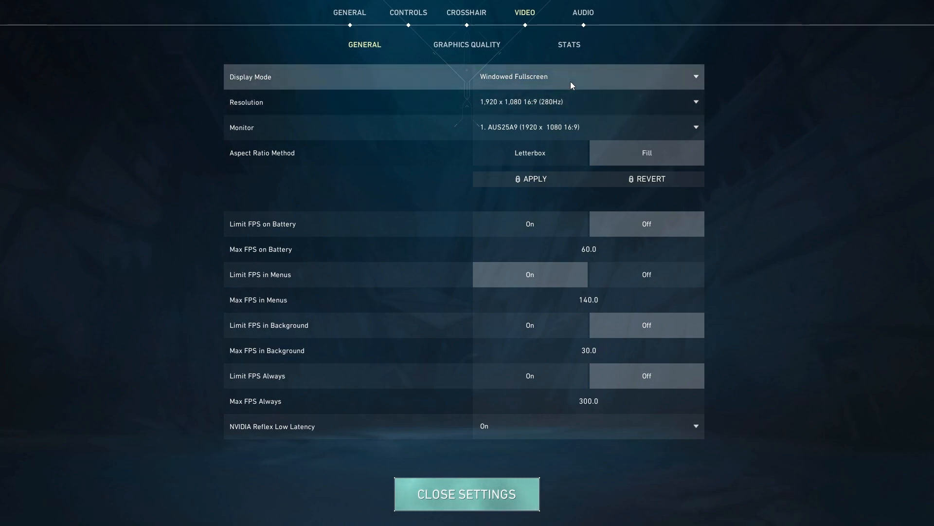
{"action": "left_click", "coordinate": [589, 76]}
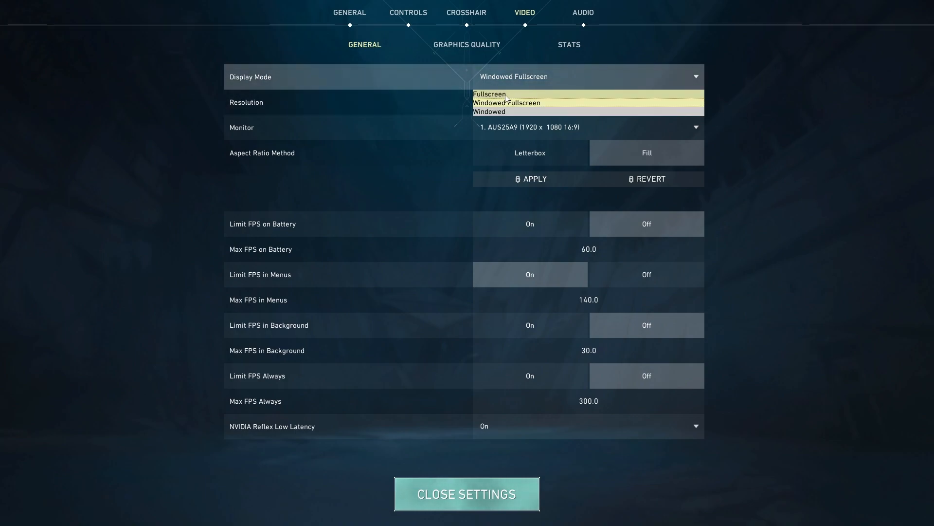
{"action": "left_click", "coordinate": [490, 94]}
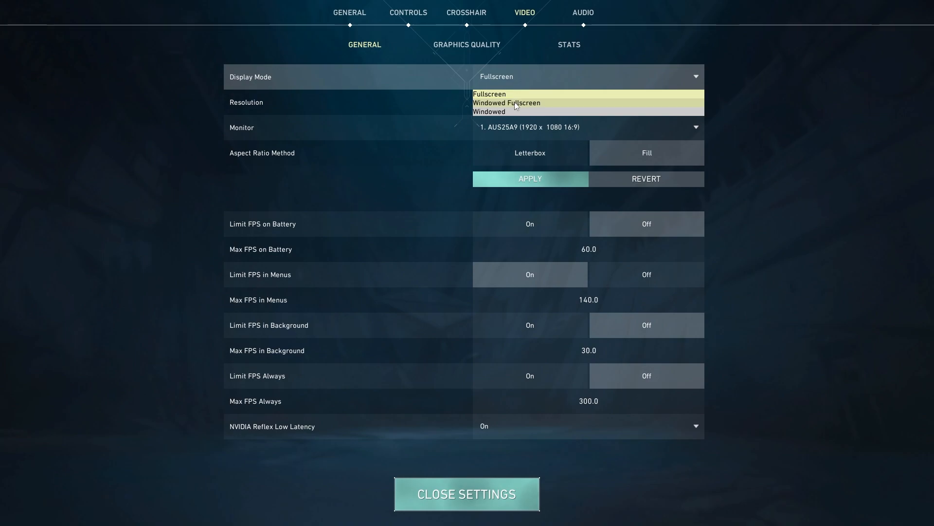
{"action": "left_click", "coordinate": [489, 94]}
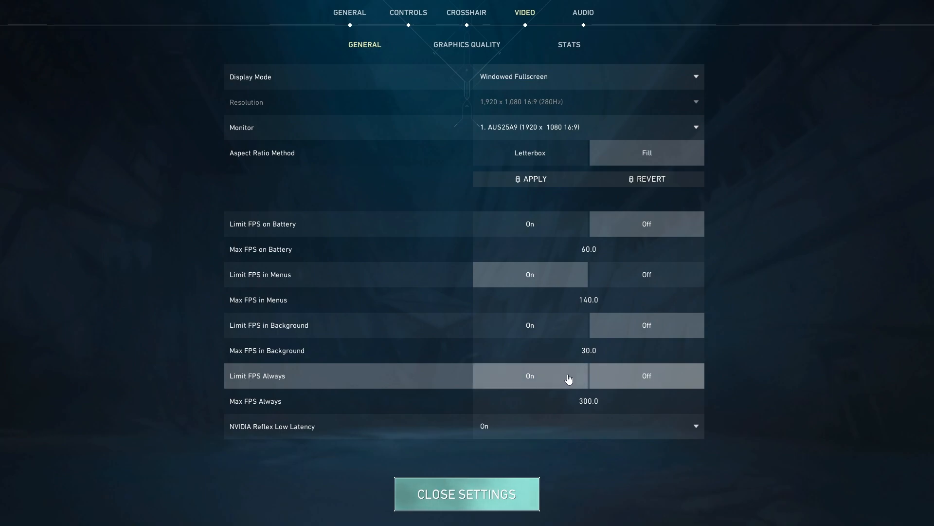
{"action": "left_click", "coordinate": [647, 375]}
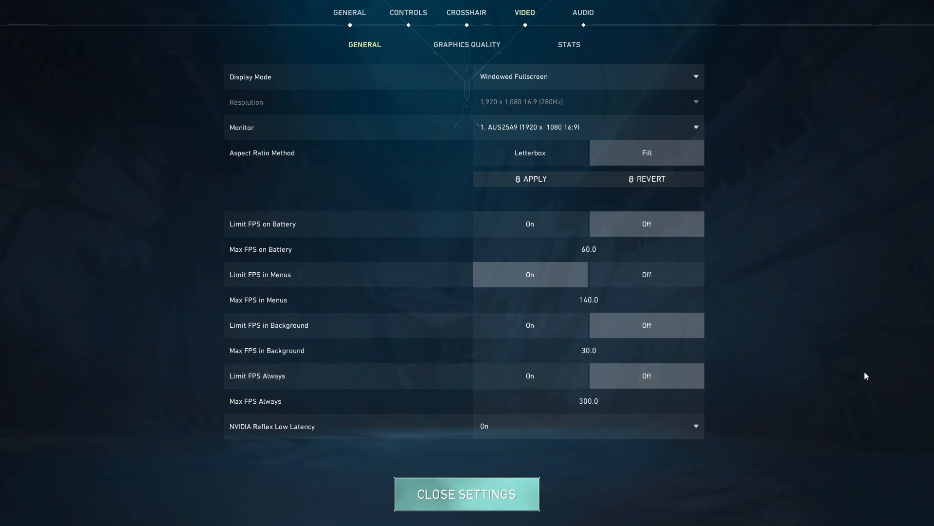
{"action": "mouse_move", "coordinate": [798, 355]}
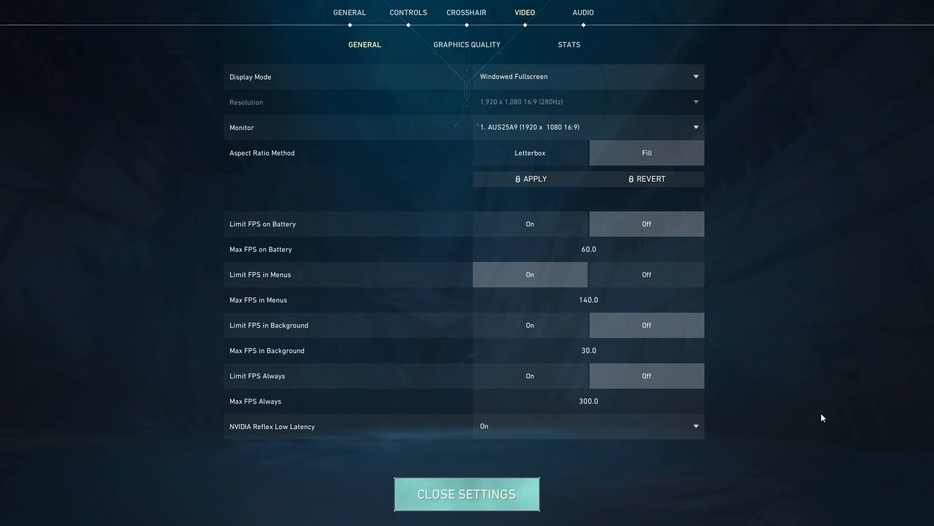
In Graphics Quality, try Anti-Aliasing None but keep MSAA 2x with other effects off.
{"action": "left_click", "coordinate": [466, 44]}
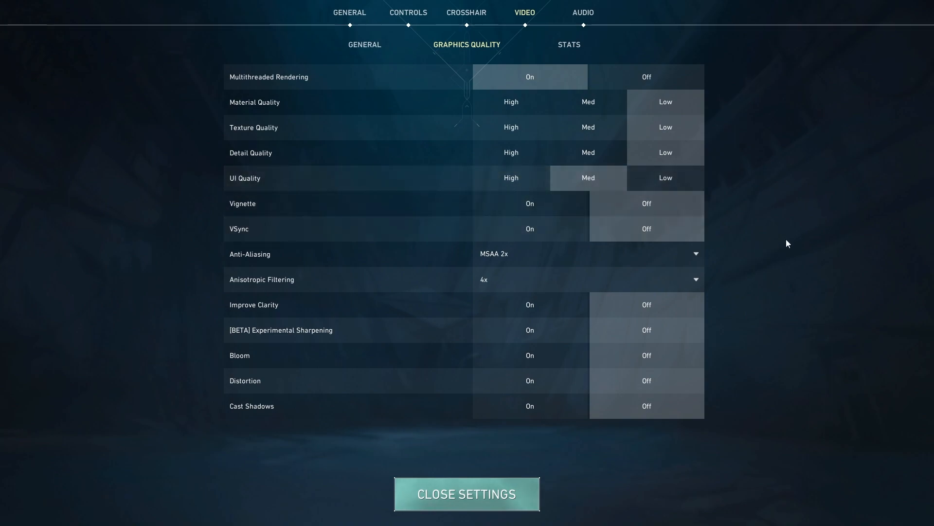
{"action": "mouse_move", "coordinate": [819, 241]}
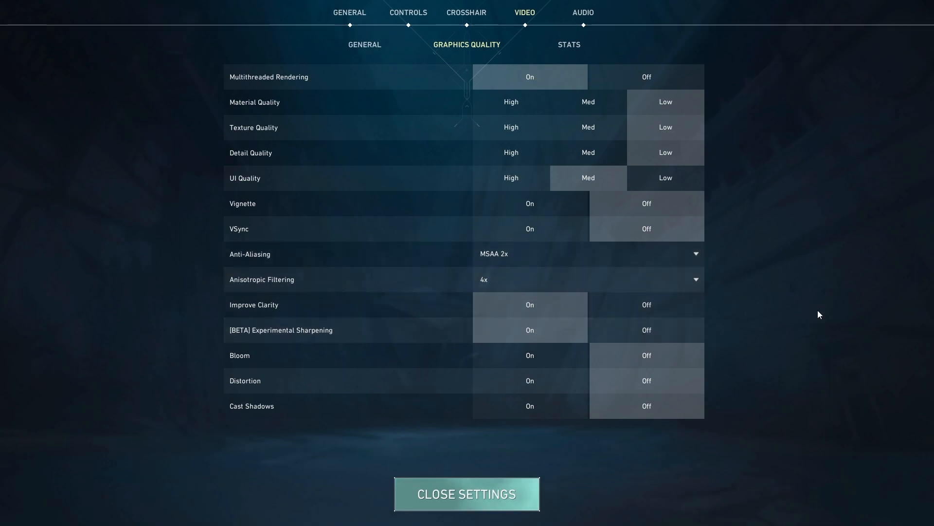
{"action": "left_click", "coordinate": [589, 253]}
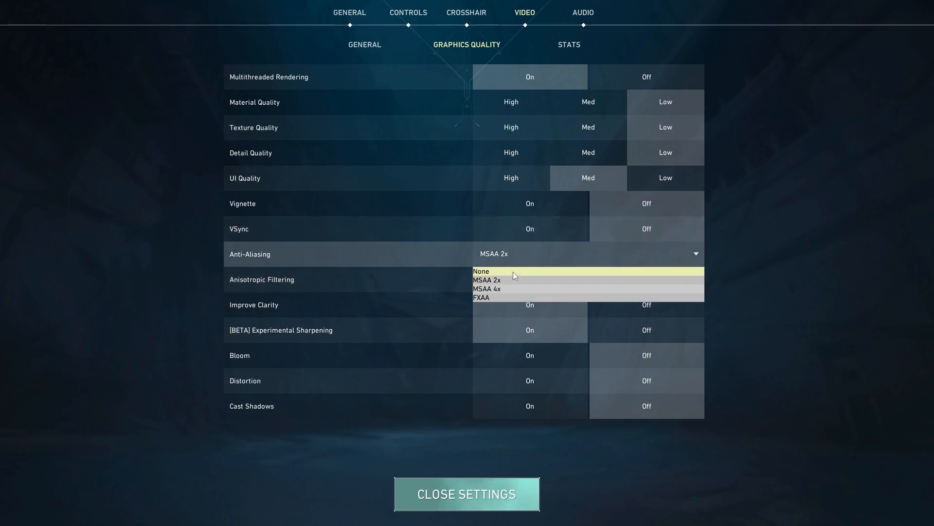
{"action": "left_click", "coordinate": [481, 270]}
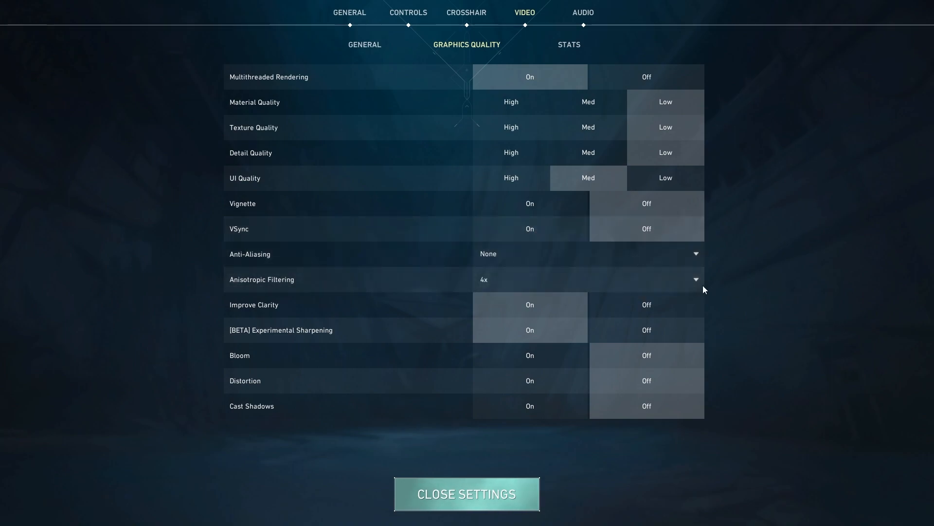
{"action": "left_click", "coordinate": [590, 253]}
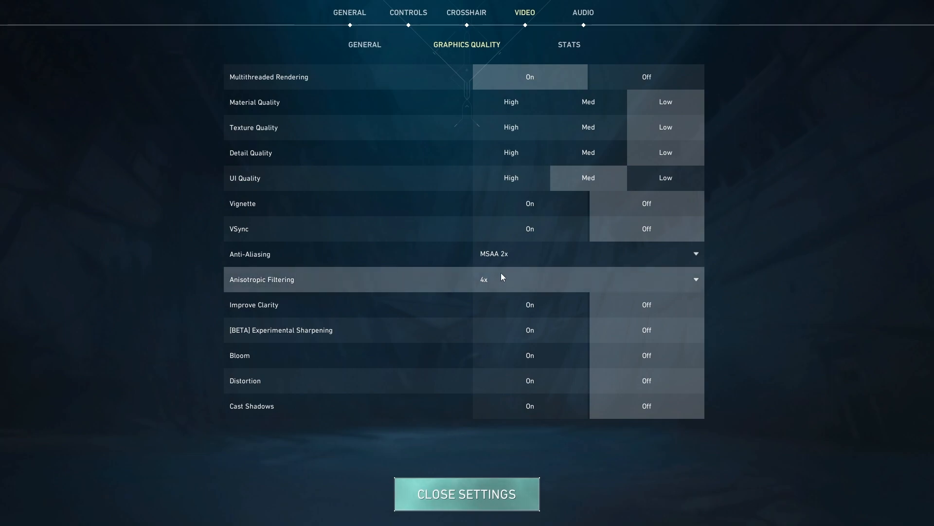
{"action": "mouse_move", "coordinate": [534, 285]}
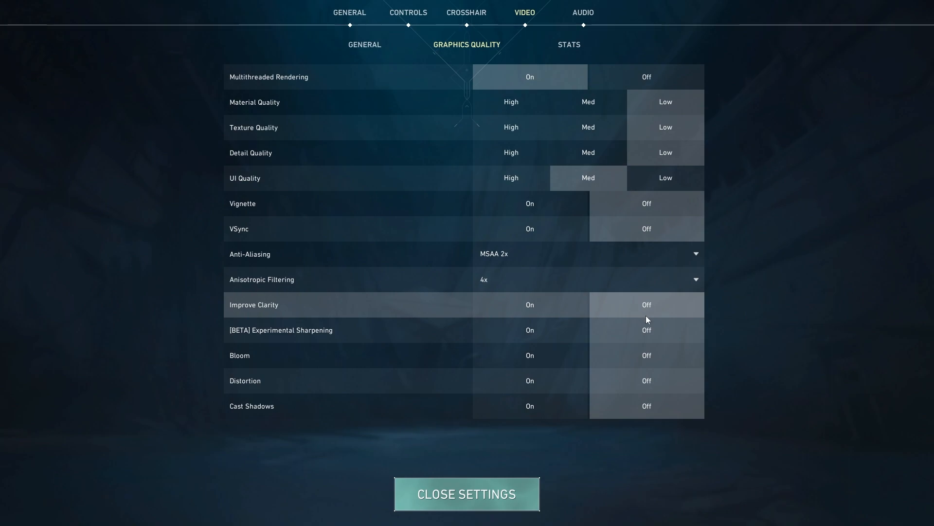
{"action": "mouse_move", "coordinate": [302, 368]}
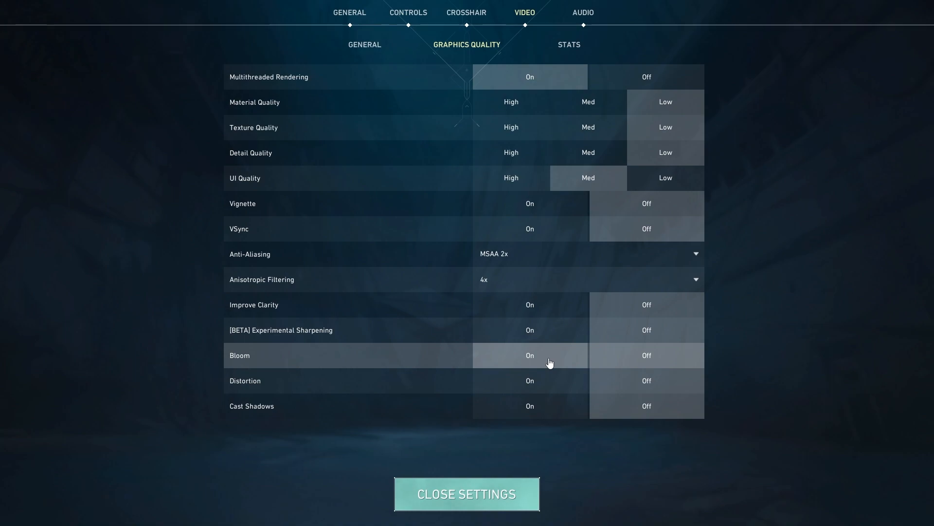
{"action": "mouse_move", "coordinate": [553, 362]}
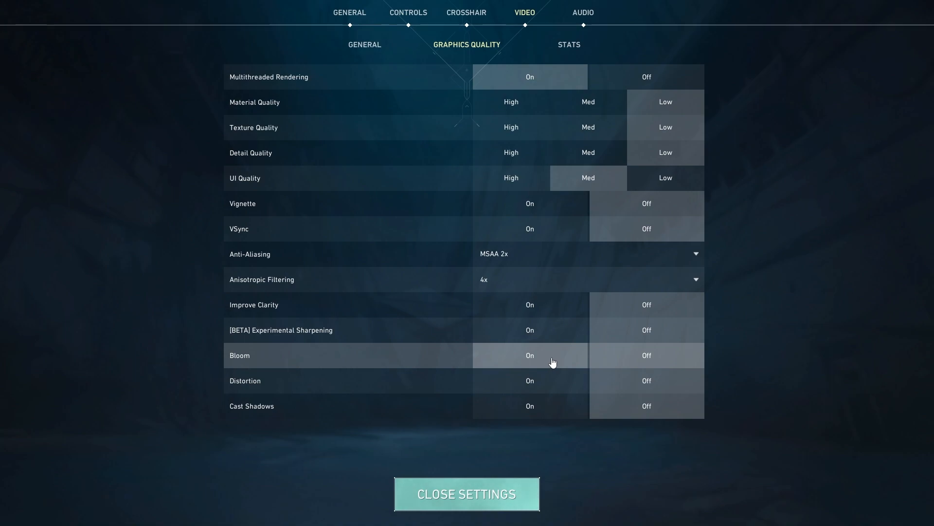
{"action": "mouse_move", "coordinate": [787, 360]}
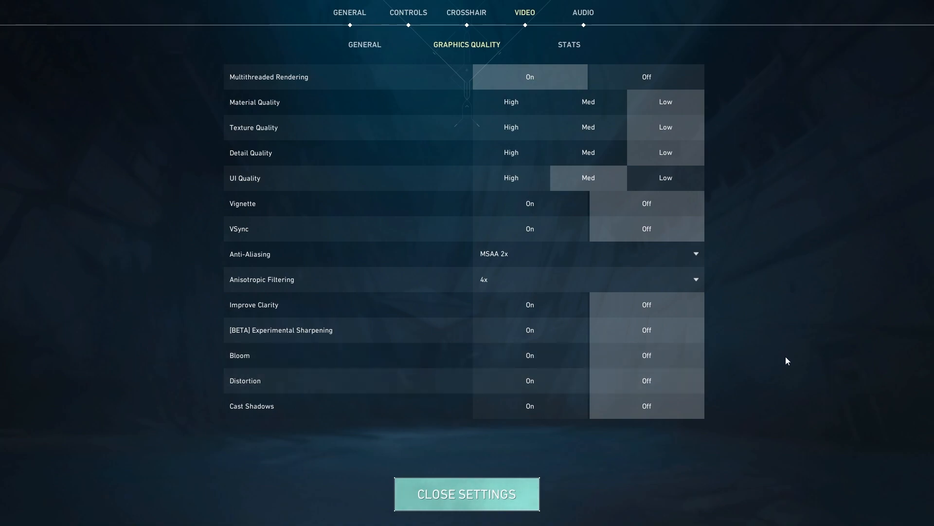
Close Settings and return to the VALORANT main menu.
{"action": "left_click", "coordinate": [466, 492]}
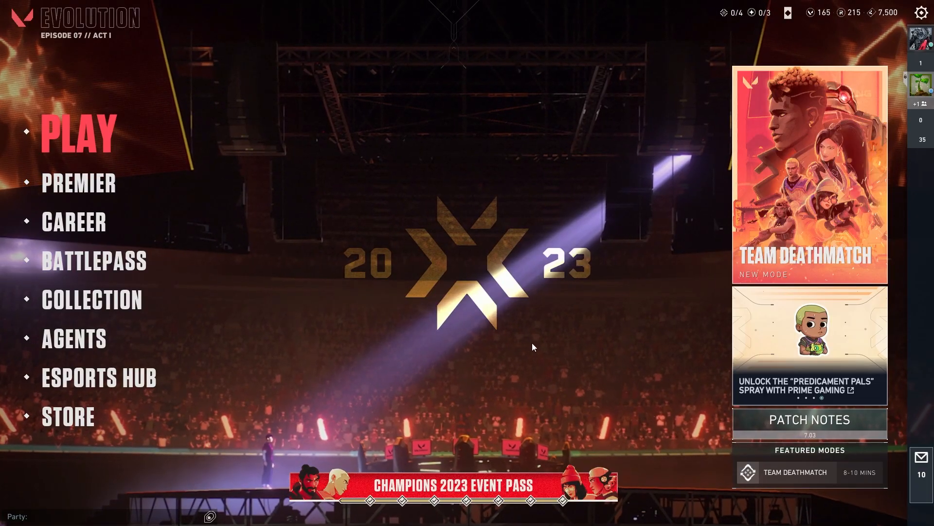